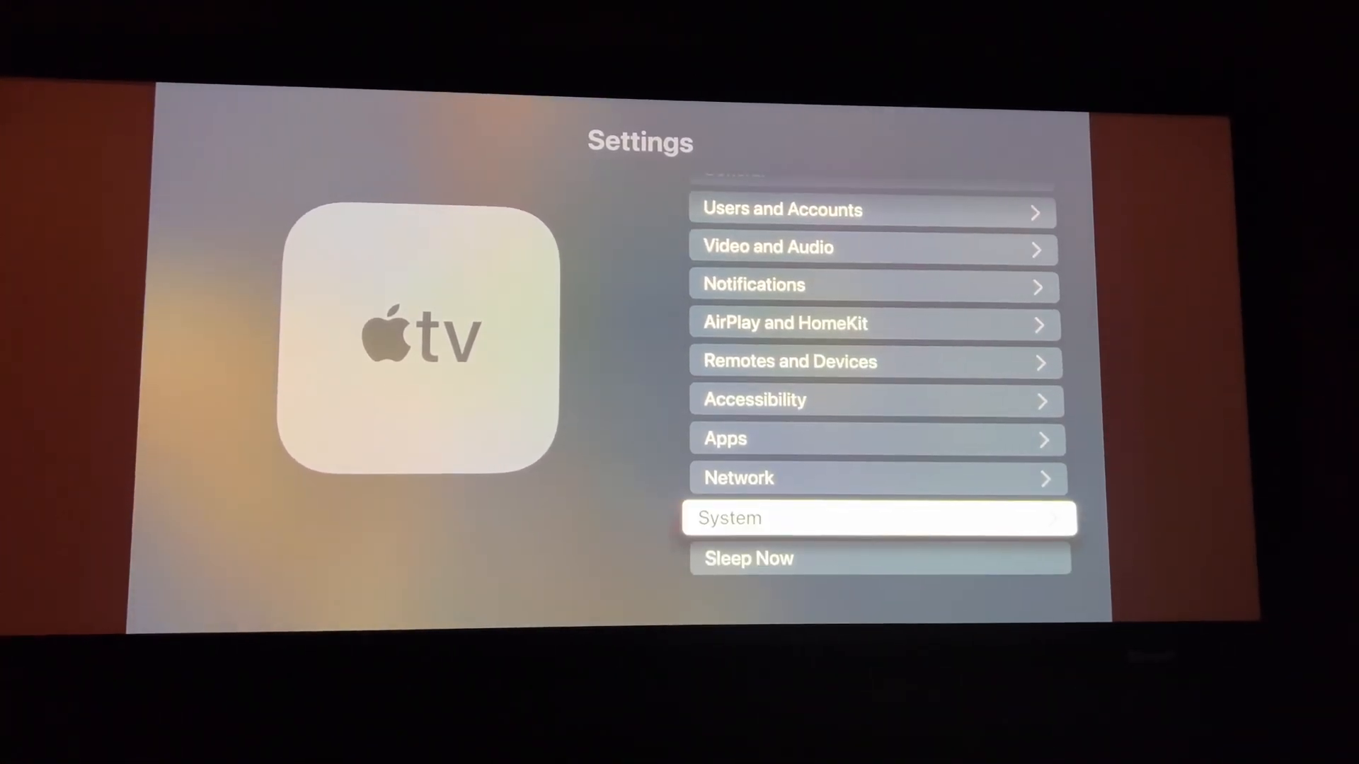
Step: Open System > Software Updates to view installed tvOS 15.2 (19K53)
click(878, 517)
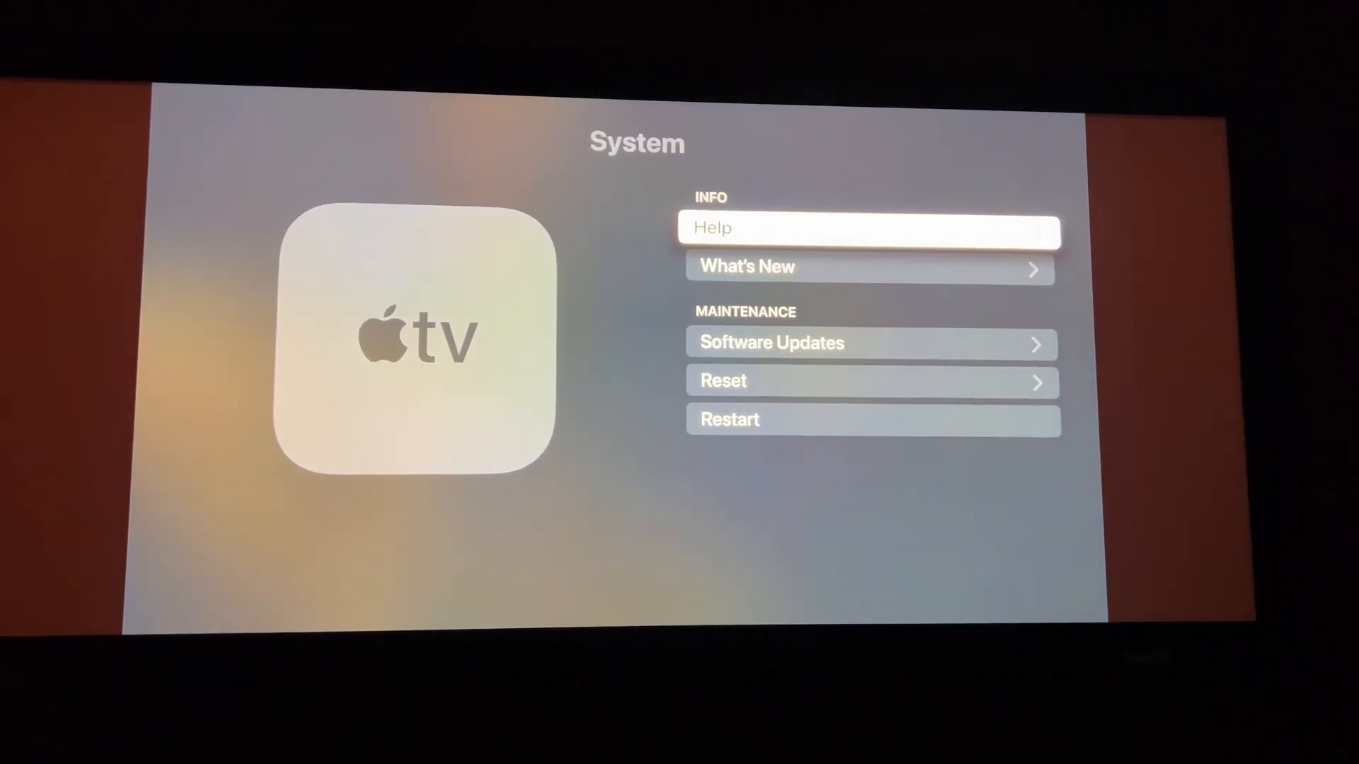
click(772, 343)
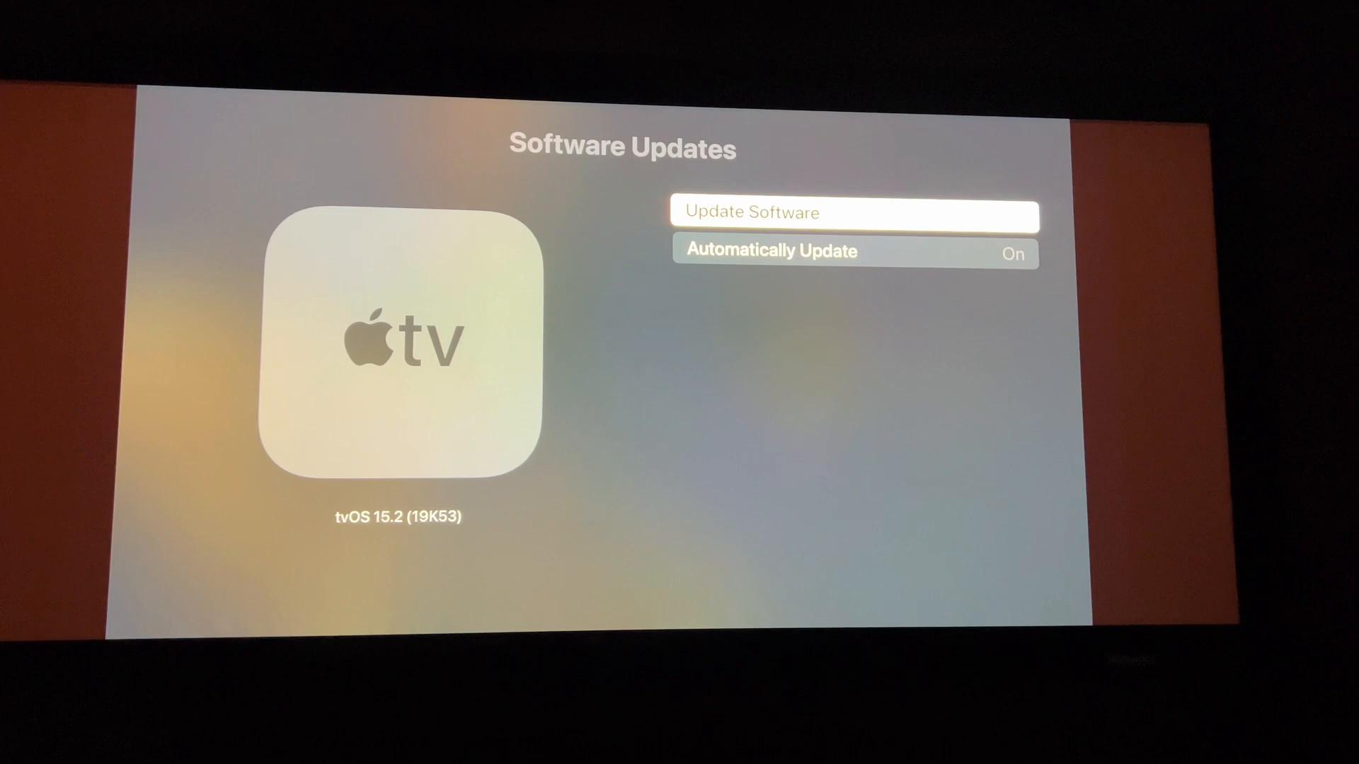
Step: Check for a newer tvOS version and choose Download and Install
click(854, 214)
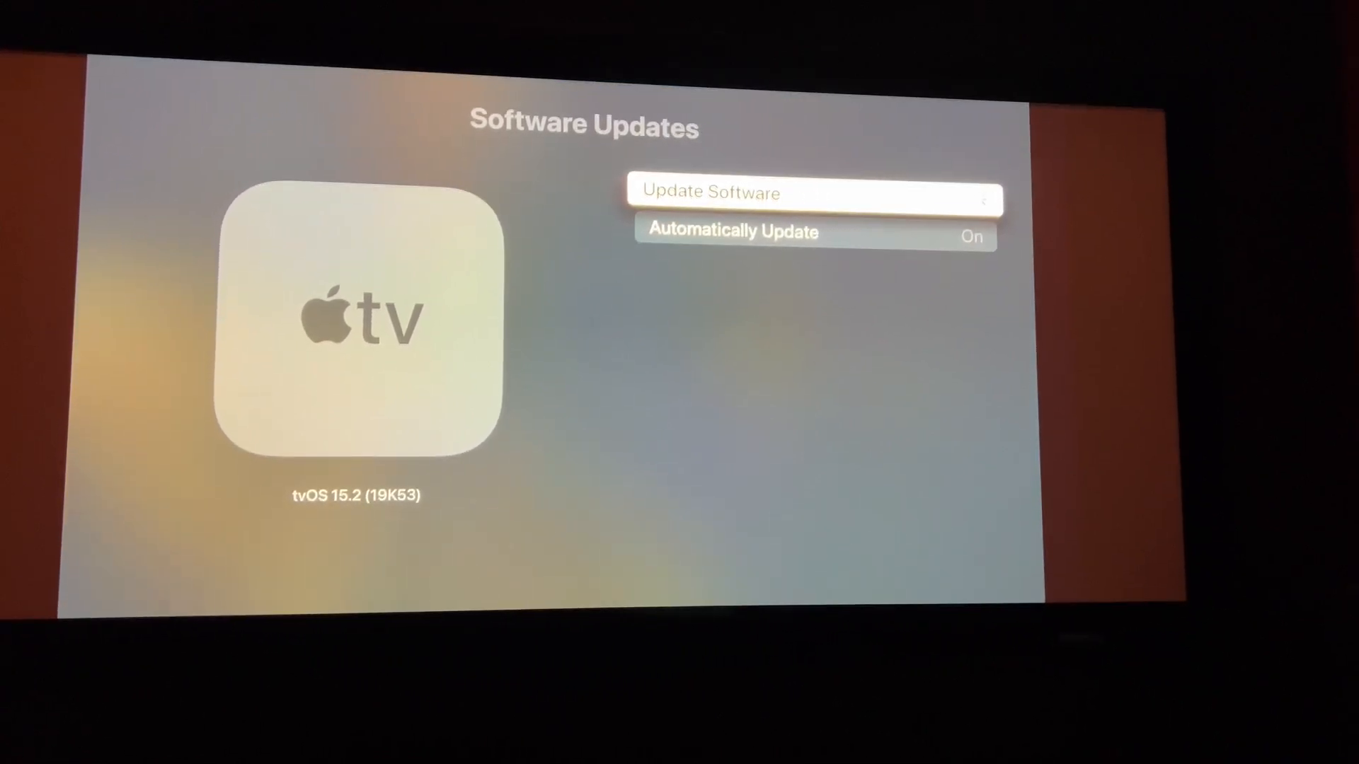
click(814, 192)
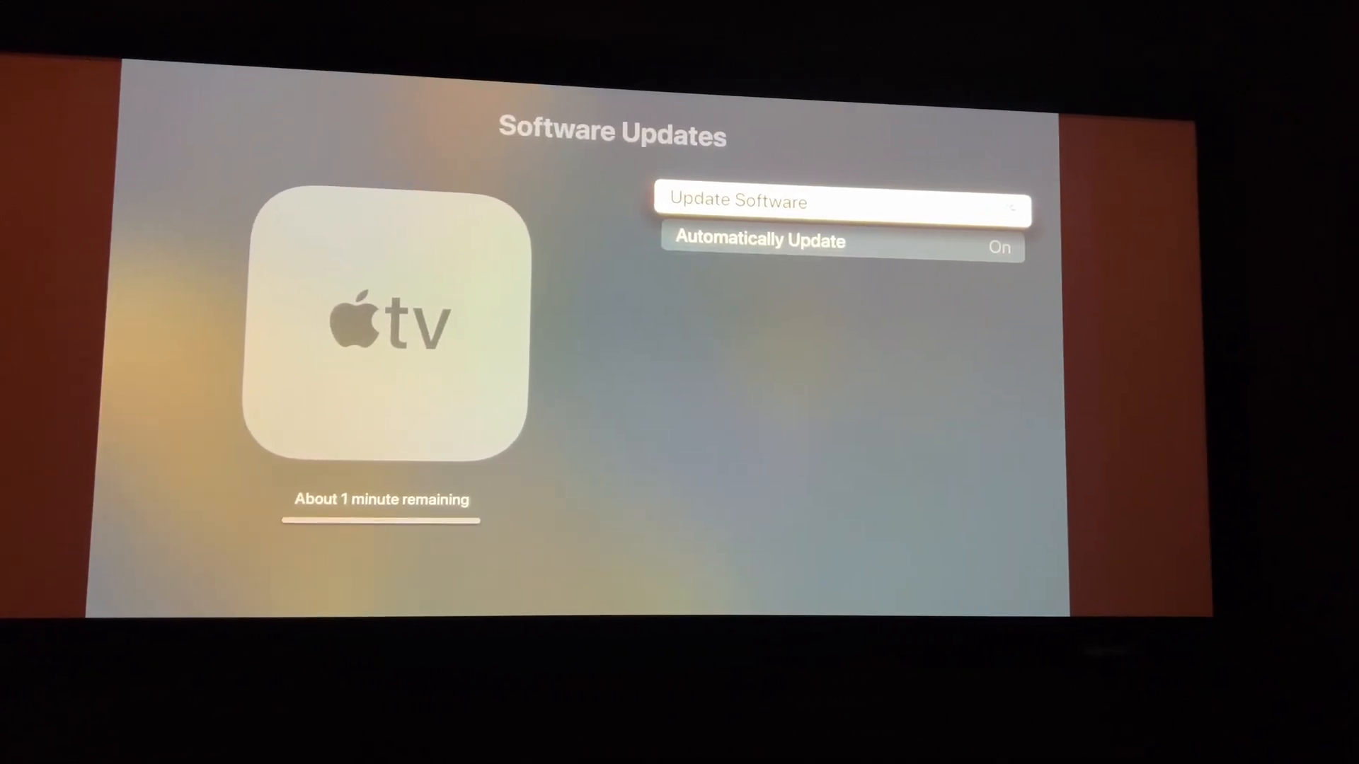